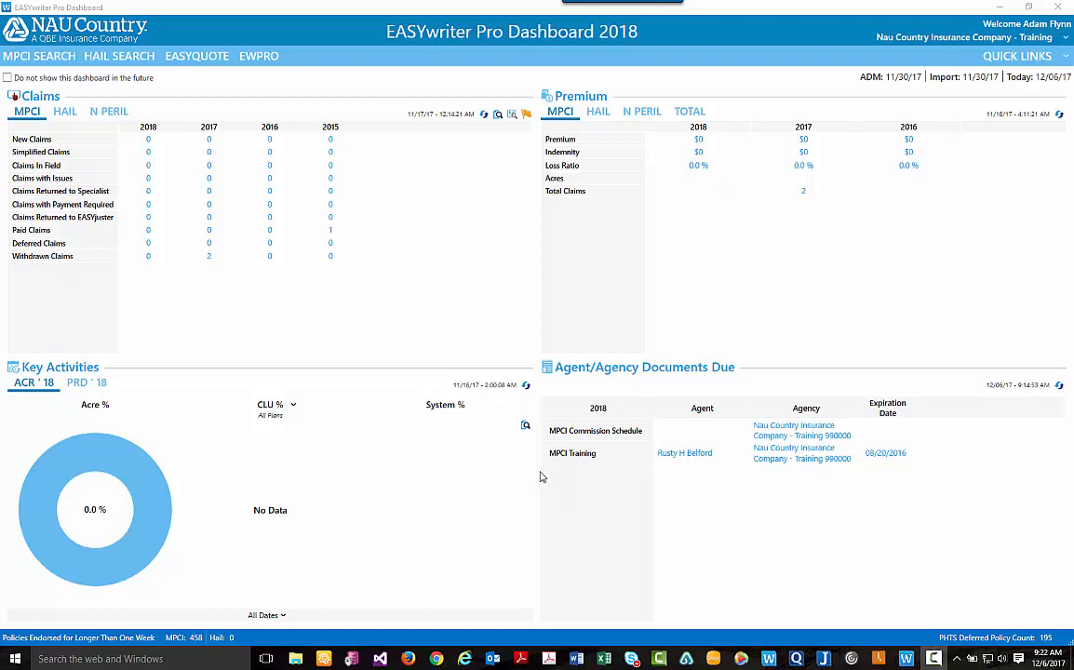
{"action": "mouse_move", "coordinate": [253, 178]}
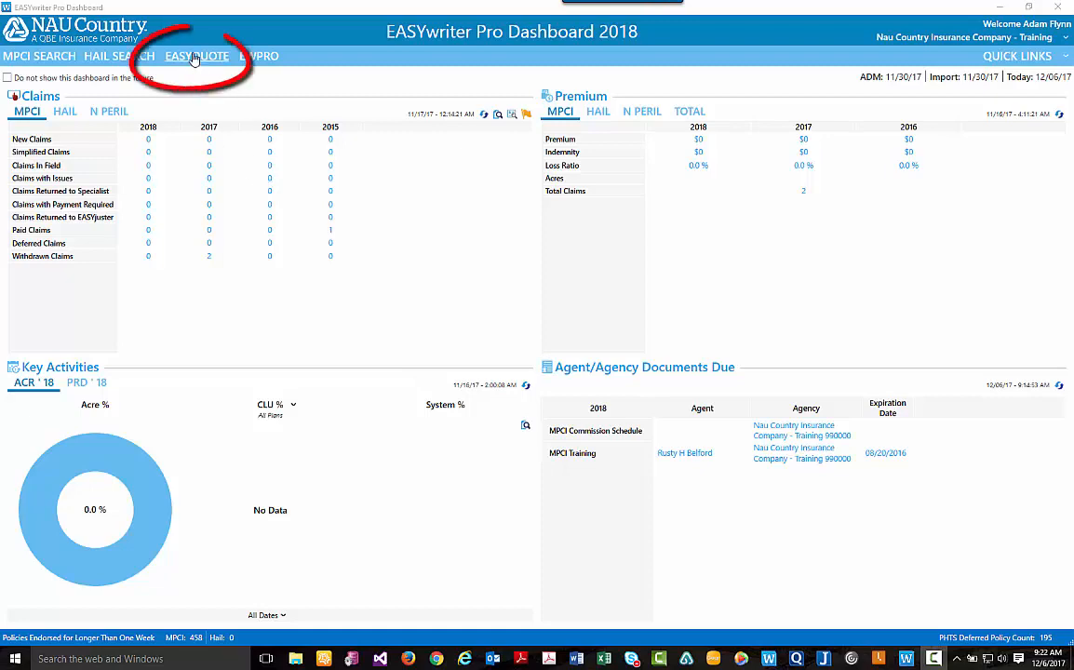
Launch EASYquote from the dashboard navigation bar to reach the New Quote start screen
{"action": "left_click", "coordinate": [198, 56]}
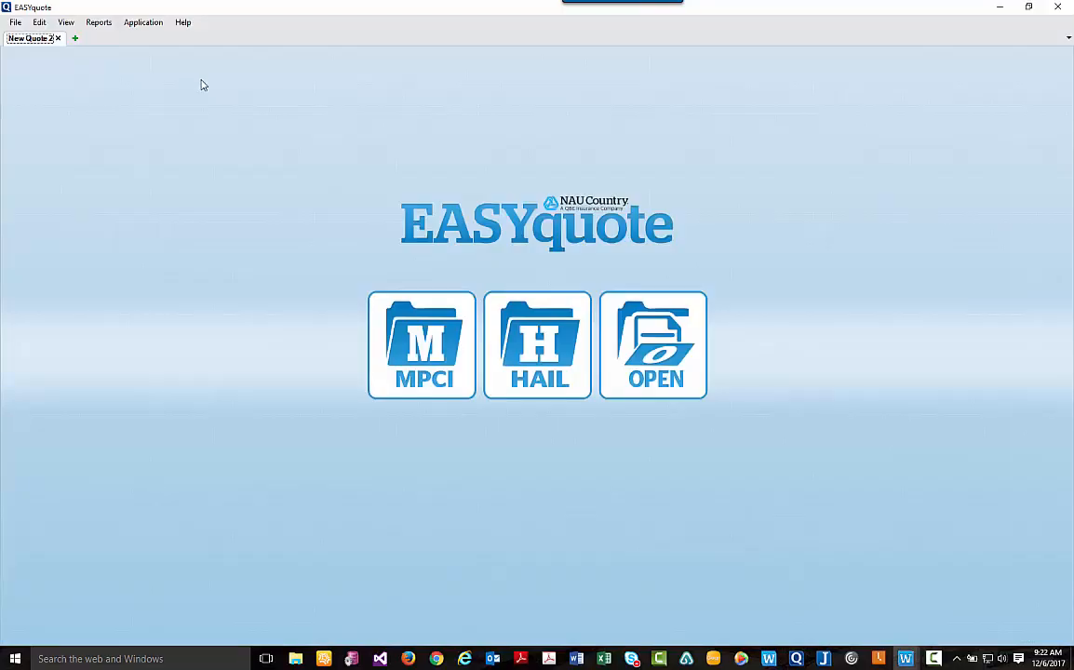
{"action": "mouse_move", "coordinate": [309, 324]}
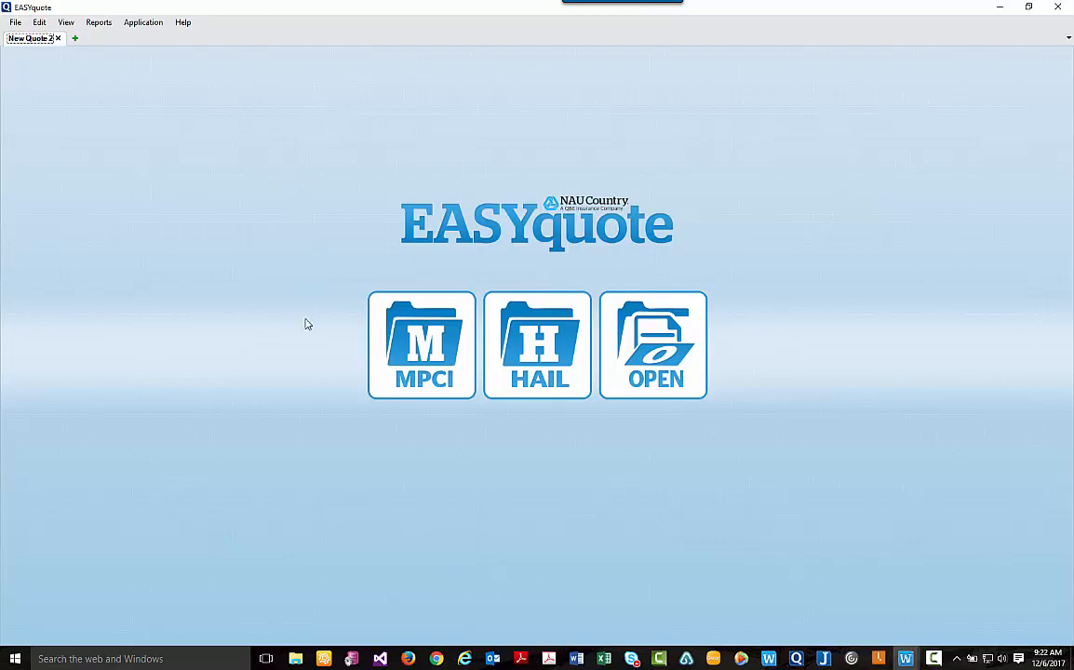
{"action": "mouse_move", "coordinate": [421, 350]}
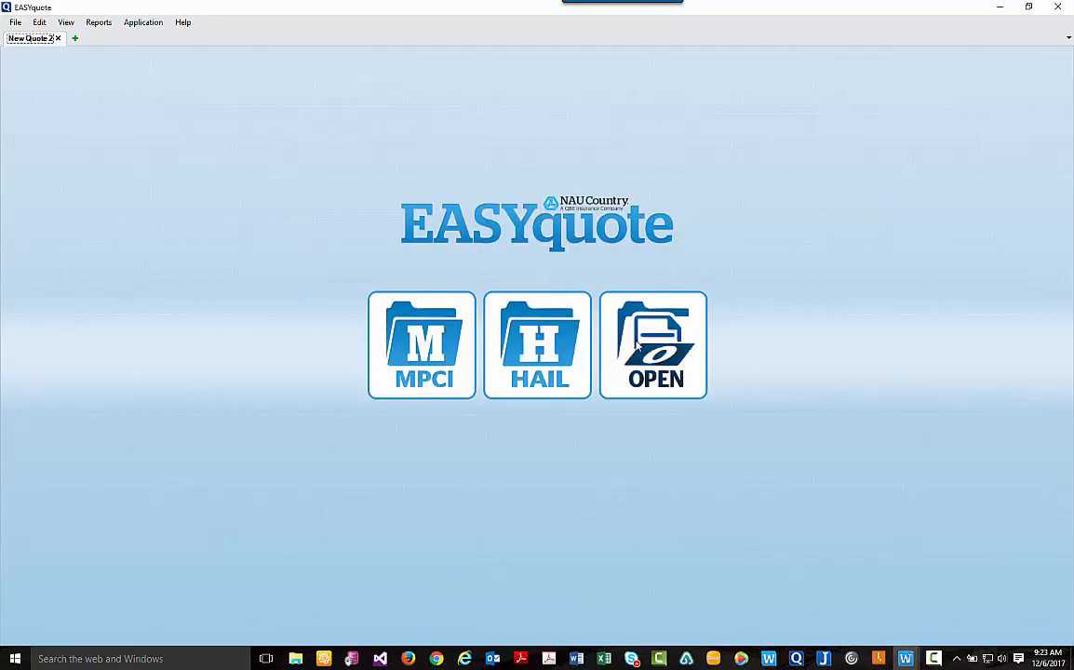
{"action": "mouse_move", "coordinate": [644, 352]}
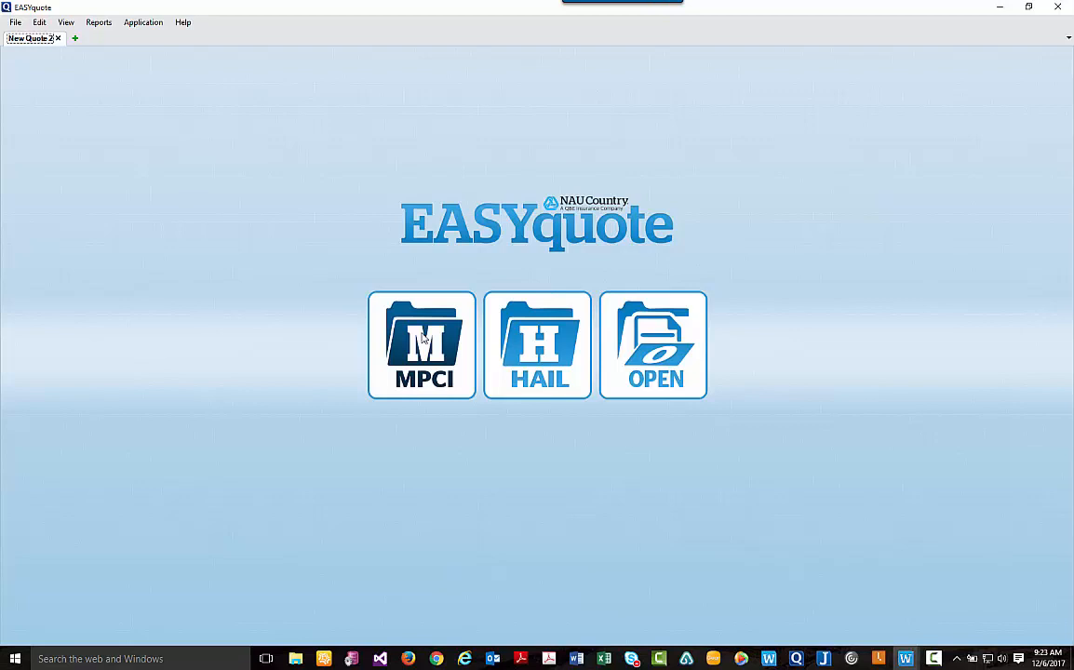
Start an MPCI line with State Minnesota, County Blue Earth, Crop Corn and Plan Revenue Protection
{"action": "left_click", "coordinate": [421, 345]}
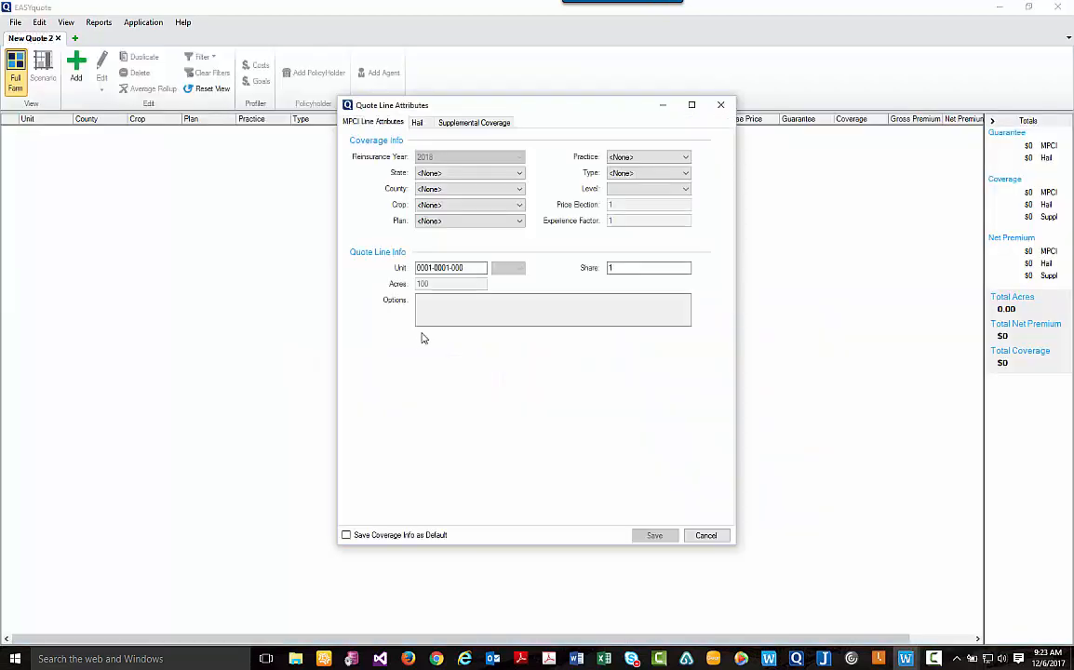
{"action": "mouse_move", "coordinate": [370, 176]}
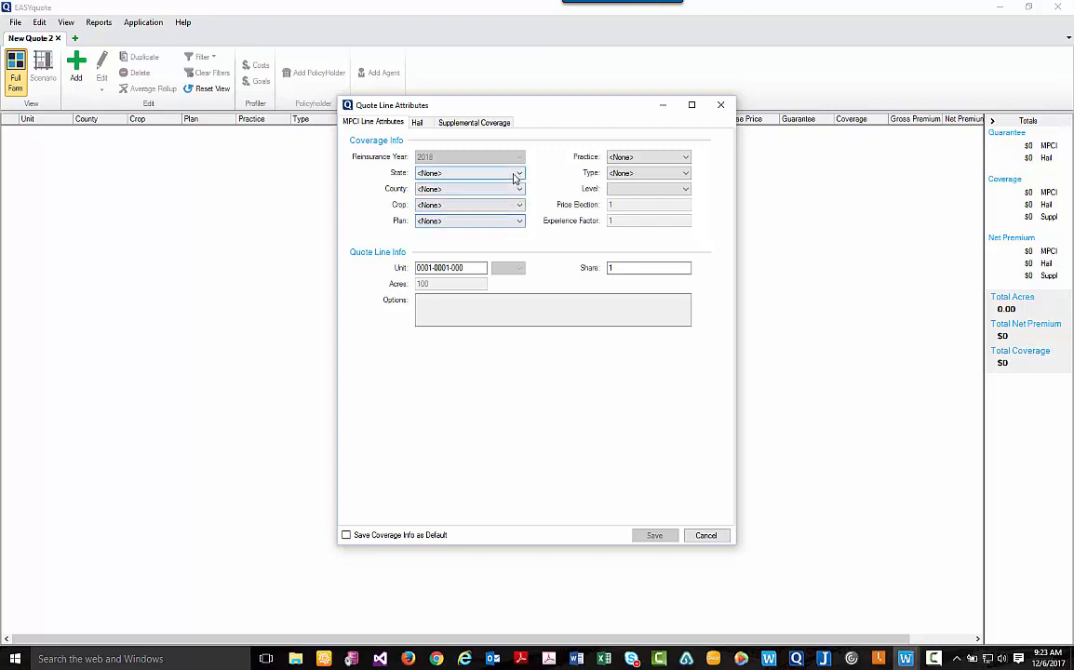
{"action": "left_click", "coordinate": [518, 174]}
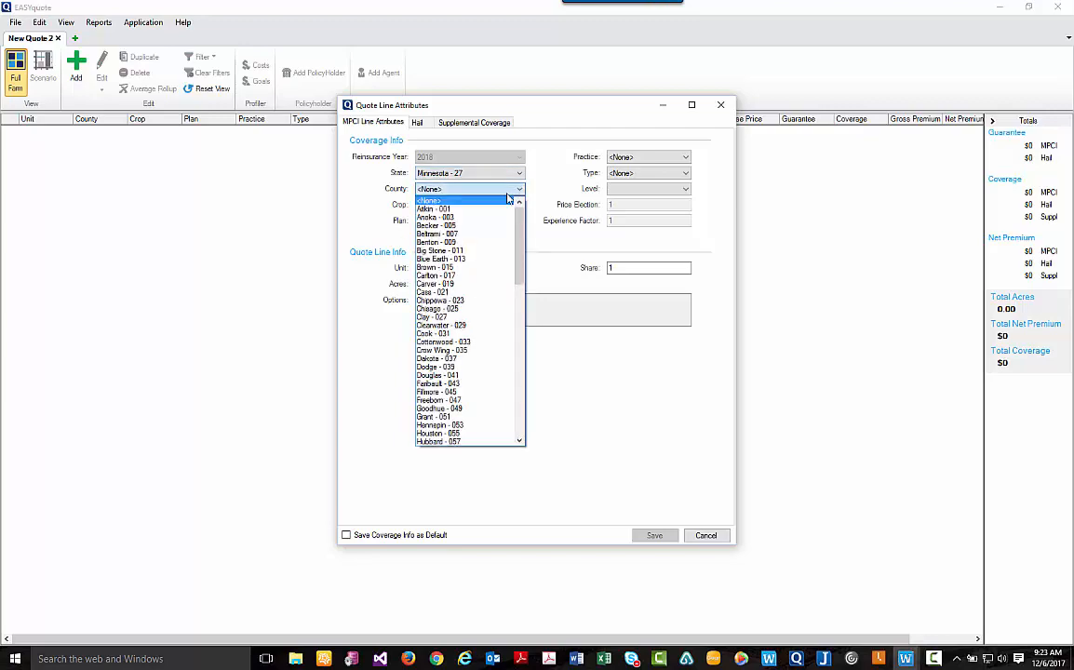
{"action": "mouse_move", "coordinate": [443, 343]}
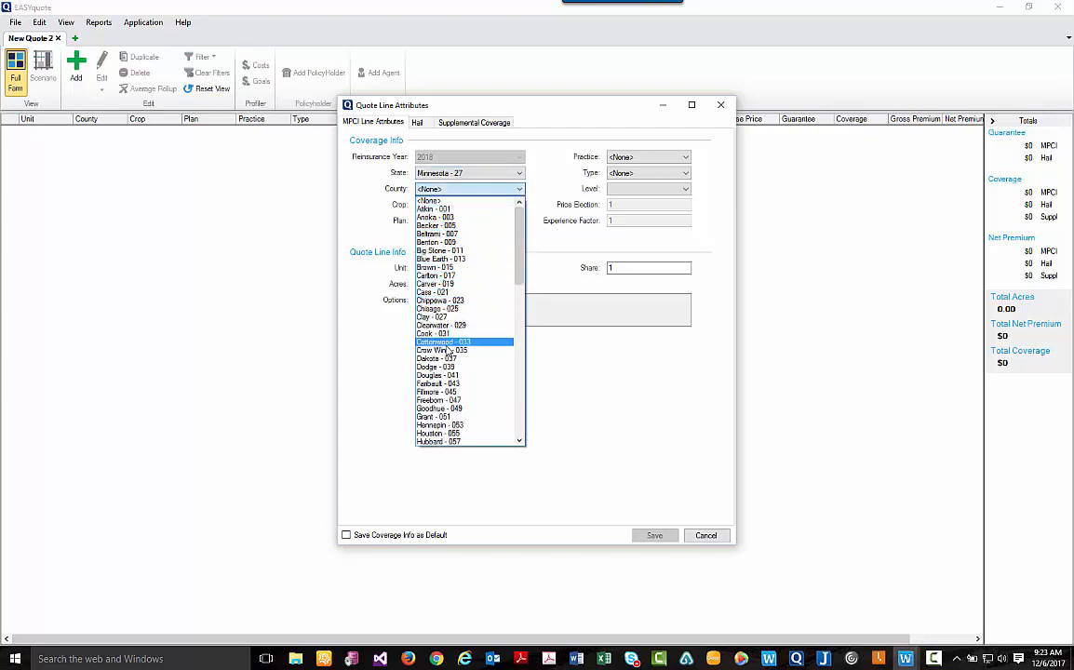
{"action": "left_click", "coordinate": [443, 257]}
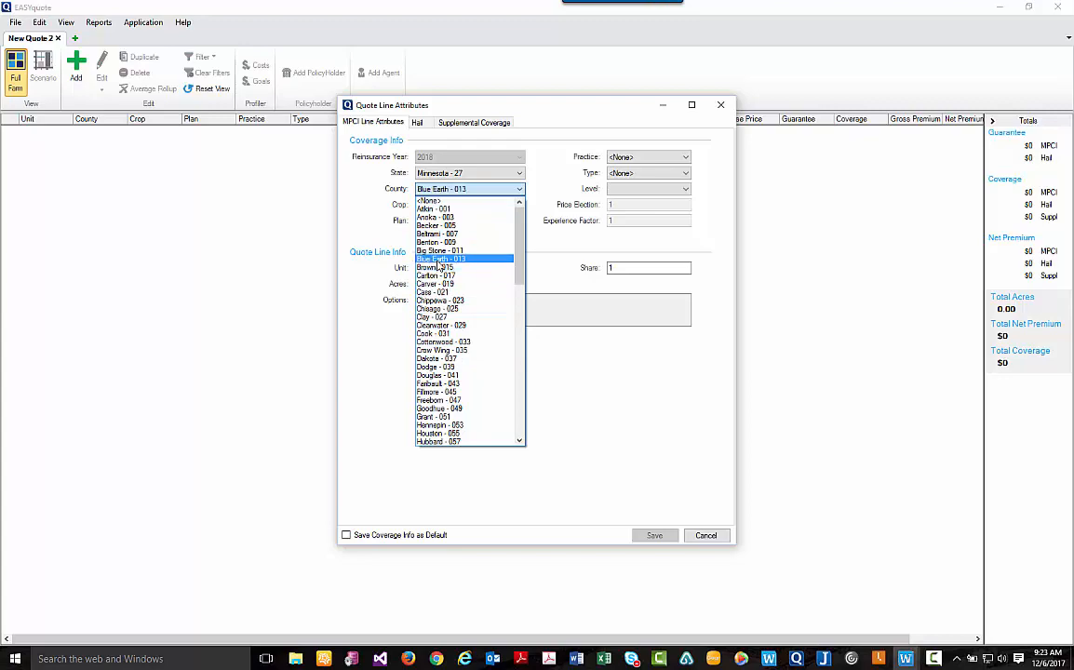
{"action": "left_click", "coordinate": [471, 205]}
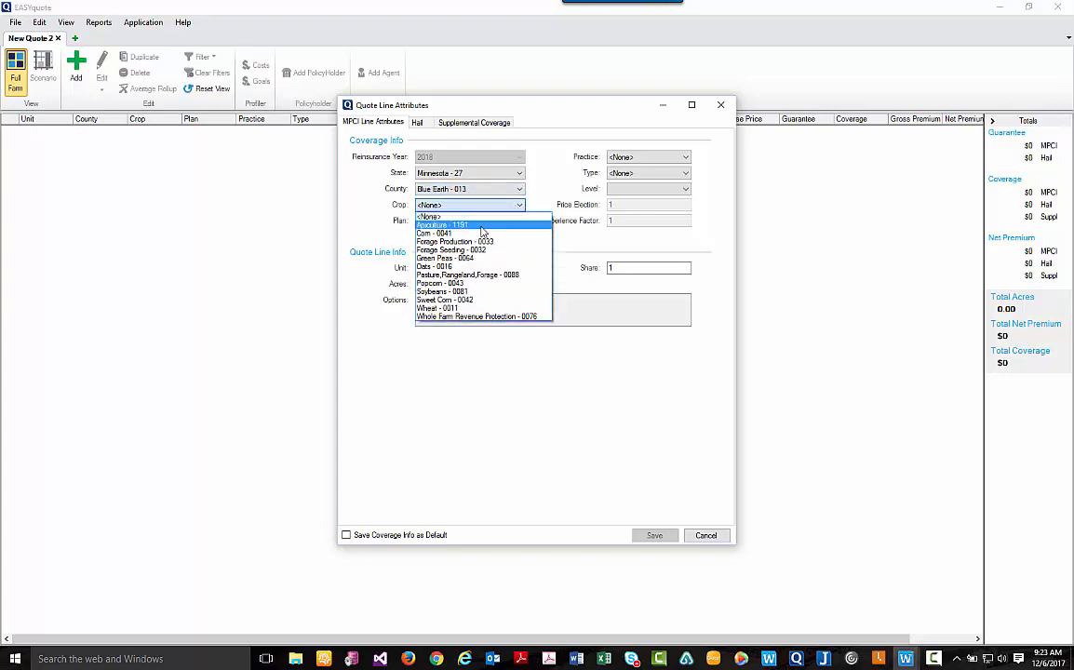
{"action": "mouse_move", "coordinate": [447, 233]}
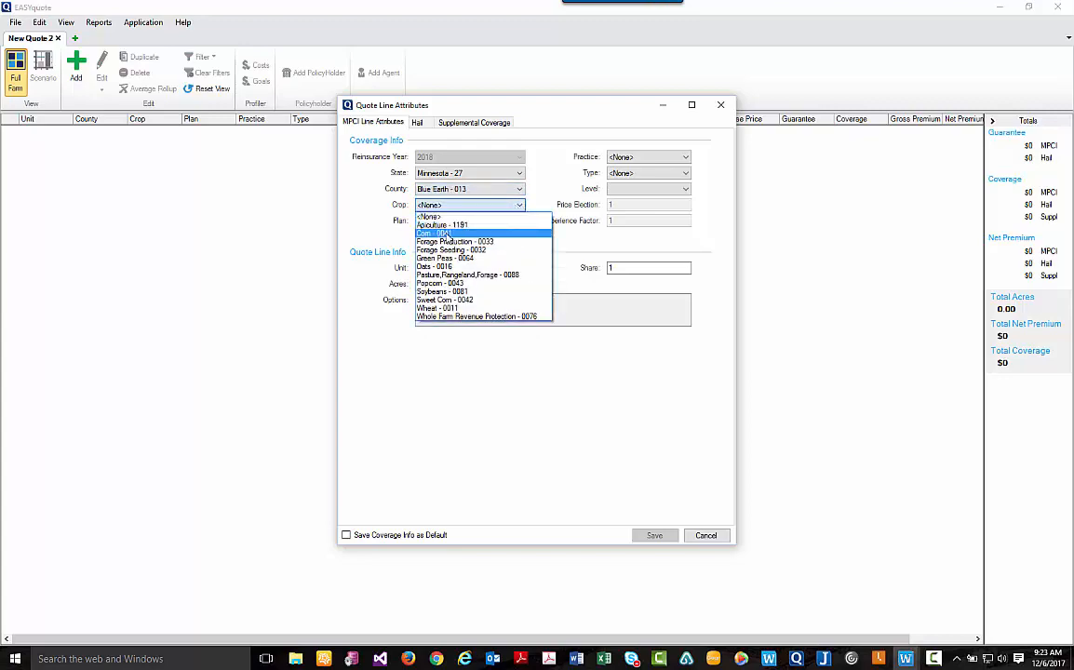
{"action": "left_click", "coordinate": [465, 232]}
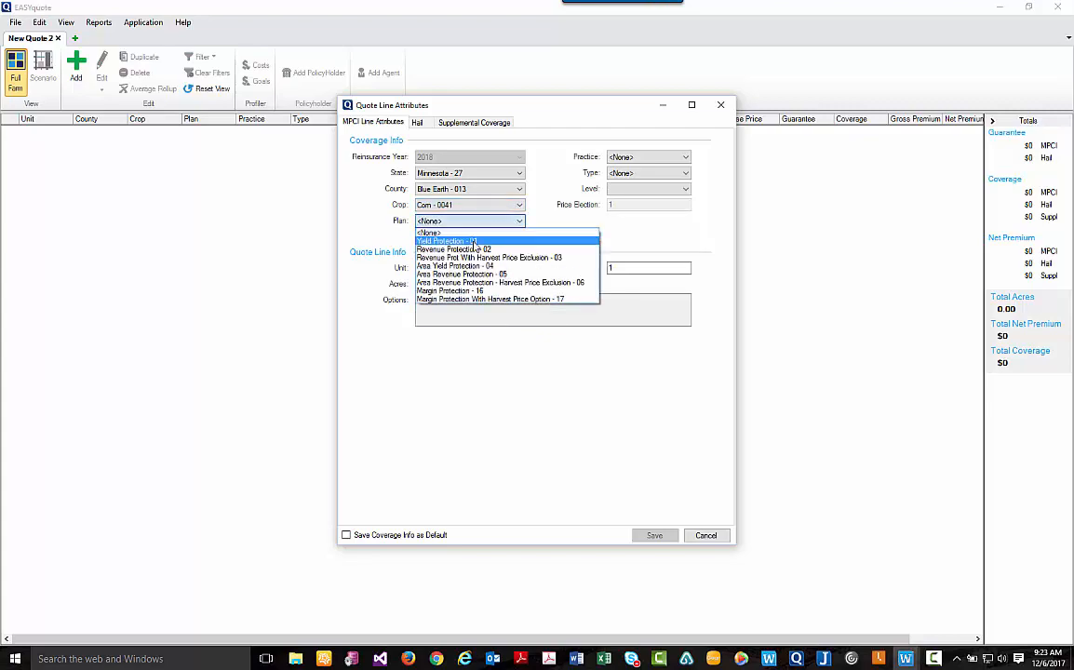
{"action": "left_click", "coordinate": [454, 249]}
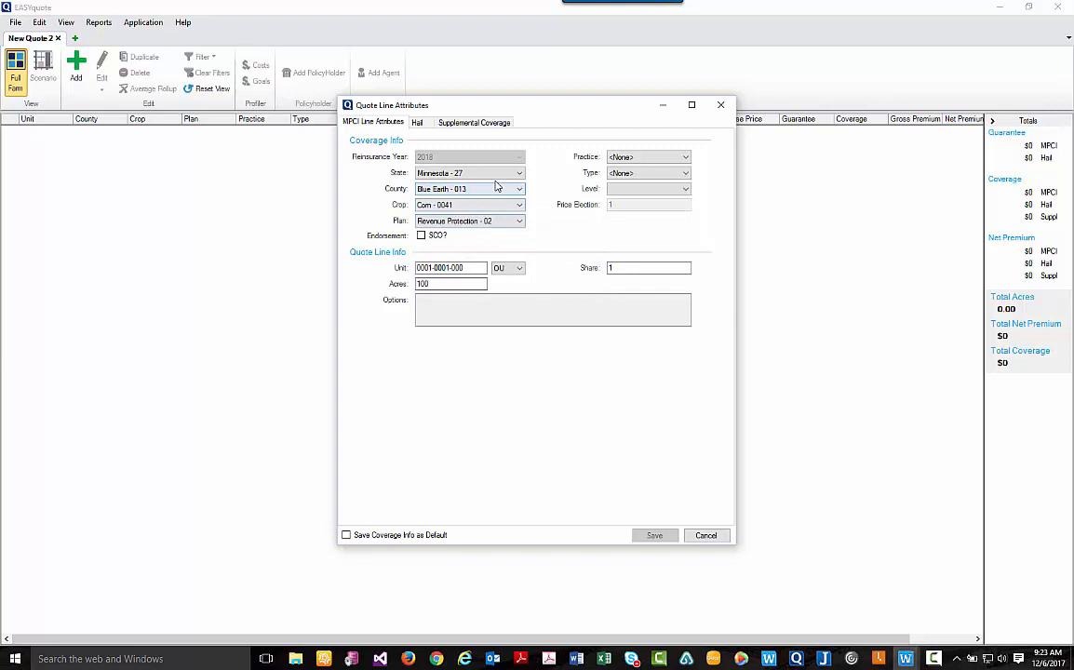
Set the line to Non-Irrigated practice, Grain type and an 80% coverage level
{"action": "left_click", "coordinate": [687, 157]}
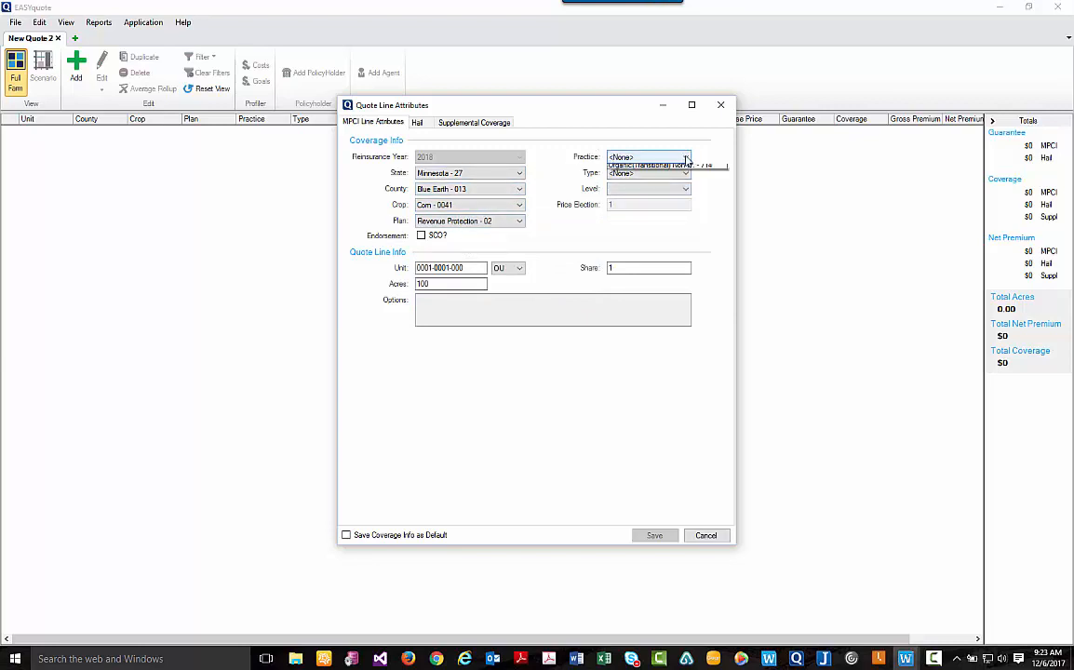
{"action": "left_click", "coordinate": [687, 173]}
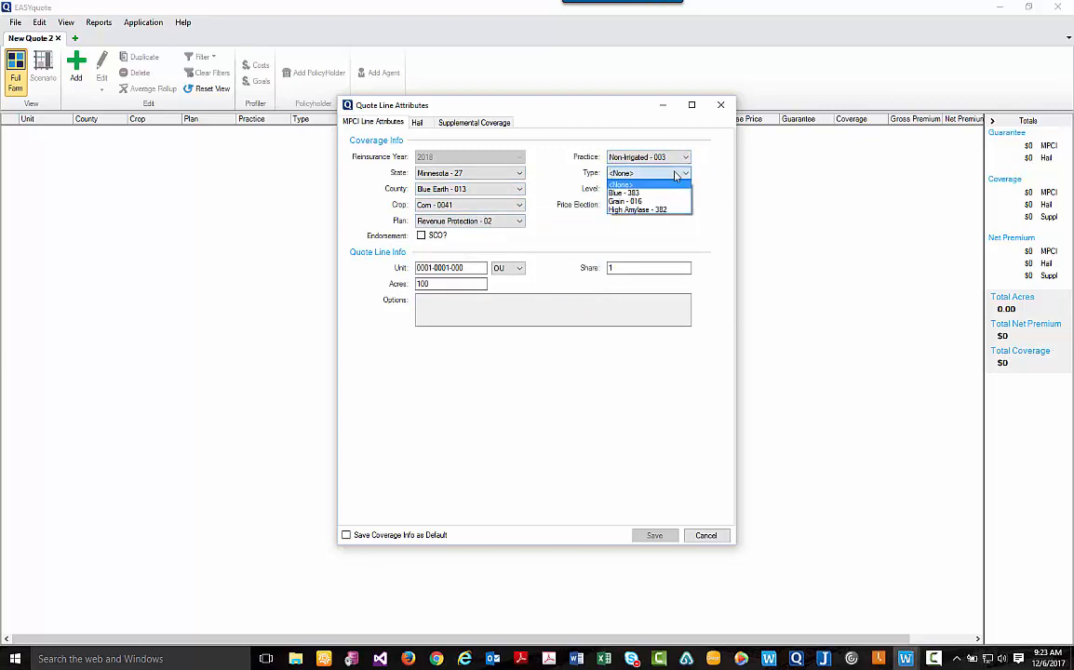
{"action": "left_click", "coordinate": [625, 202]}
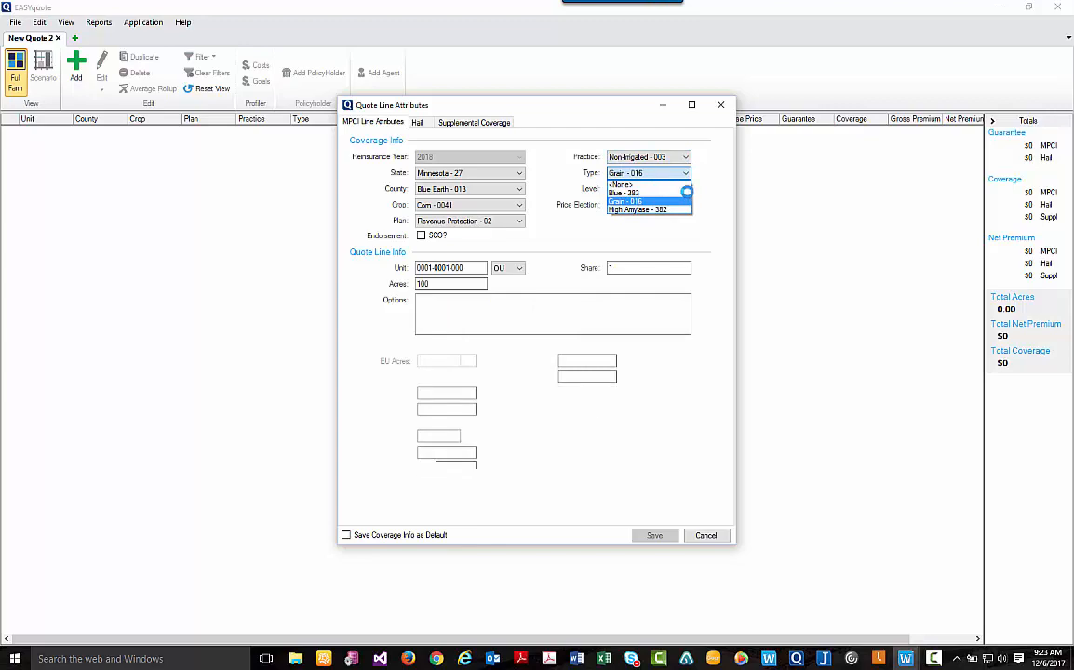
{"action": "left_click", "coordinate": [636, 192]}
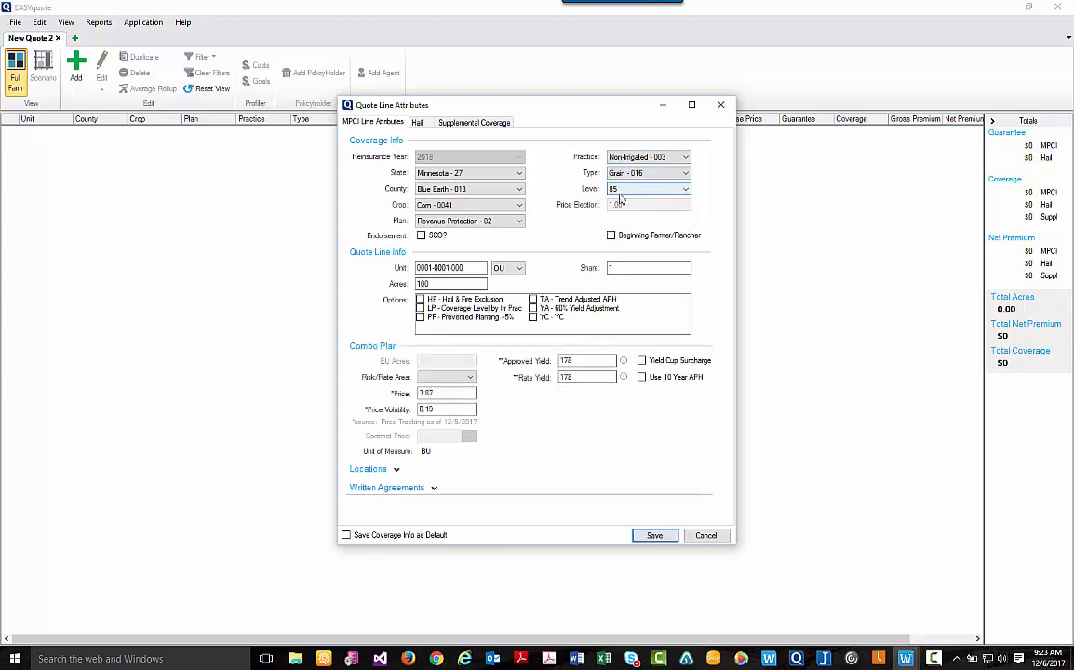
{"action": "mouse_move", "coordinate": [624, 192]}
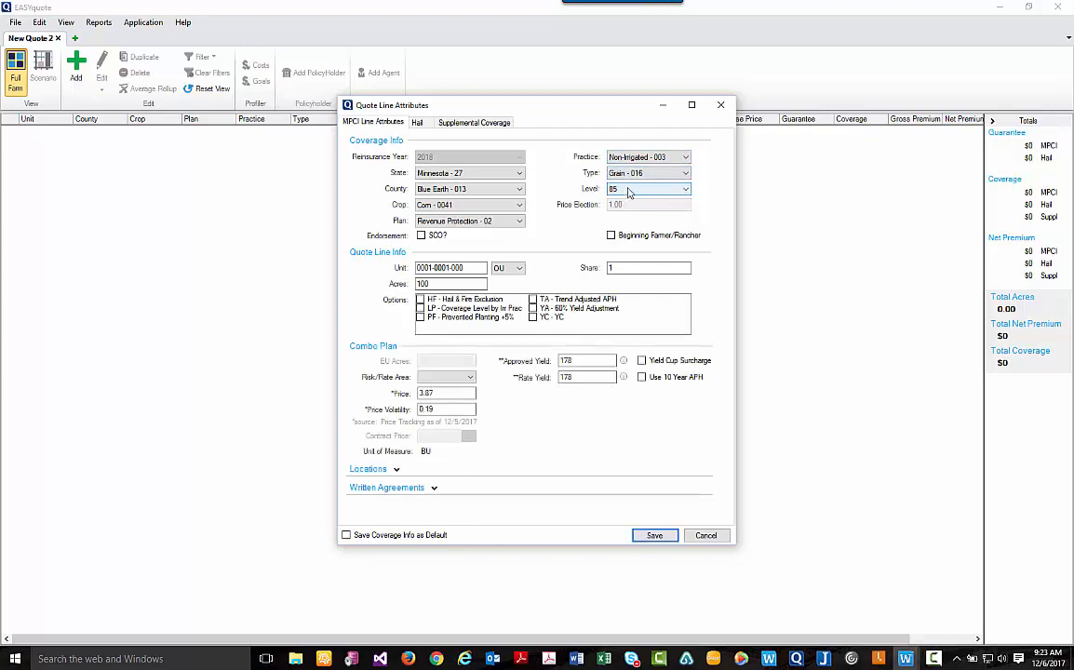
{"action": "left_click", "coordinate": [685, 190]}
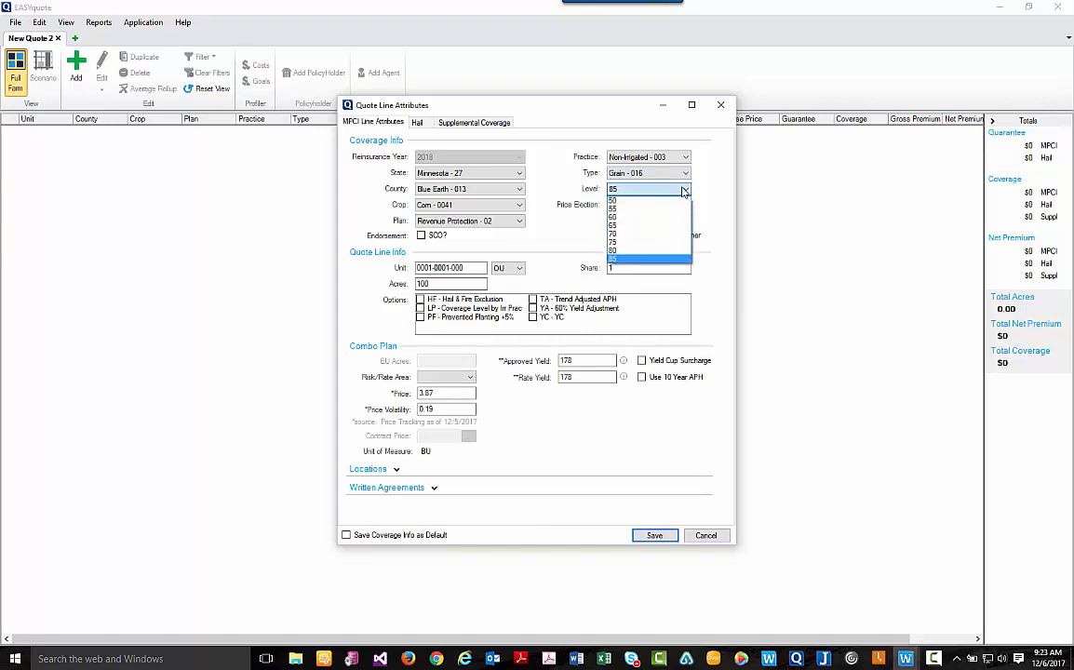
{"action": "left_click", "coordinate": [612, 257]}
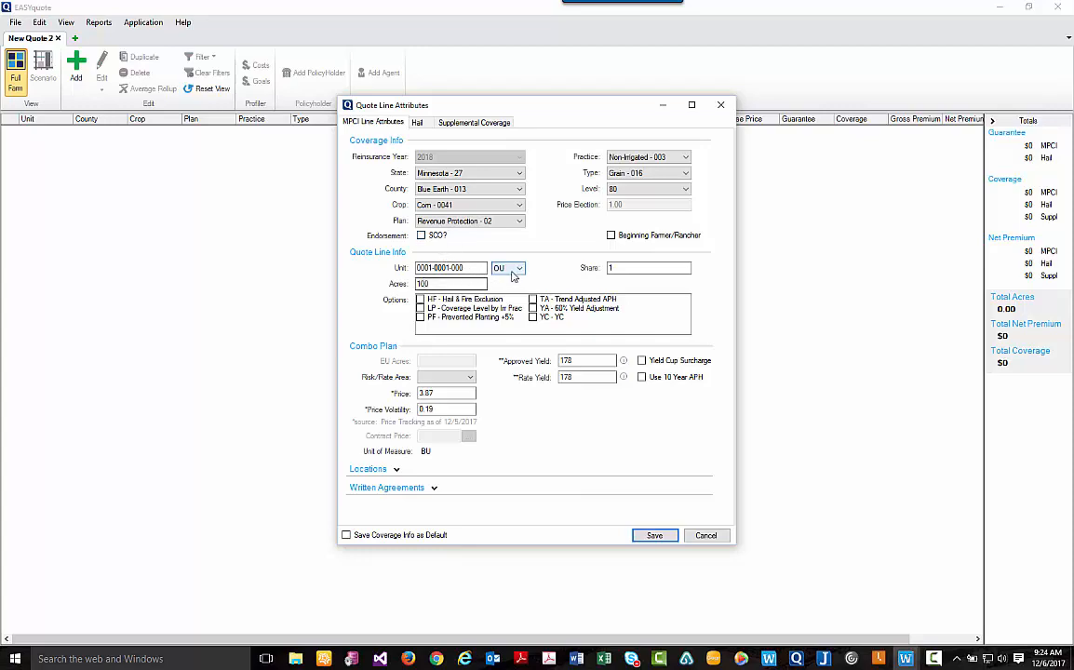
{"action": "mouse_move", "coordinate": [518, 274]}
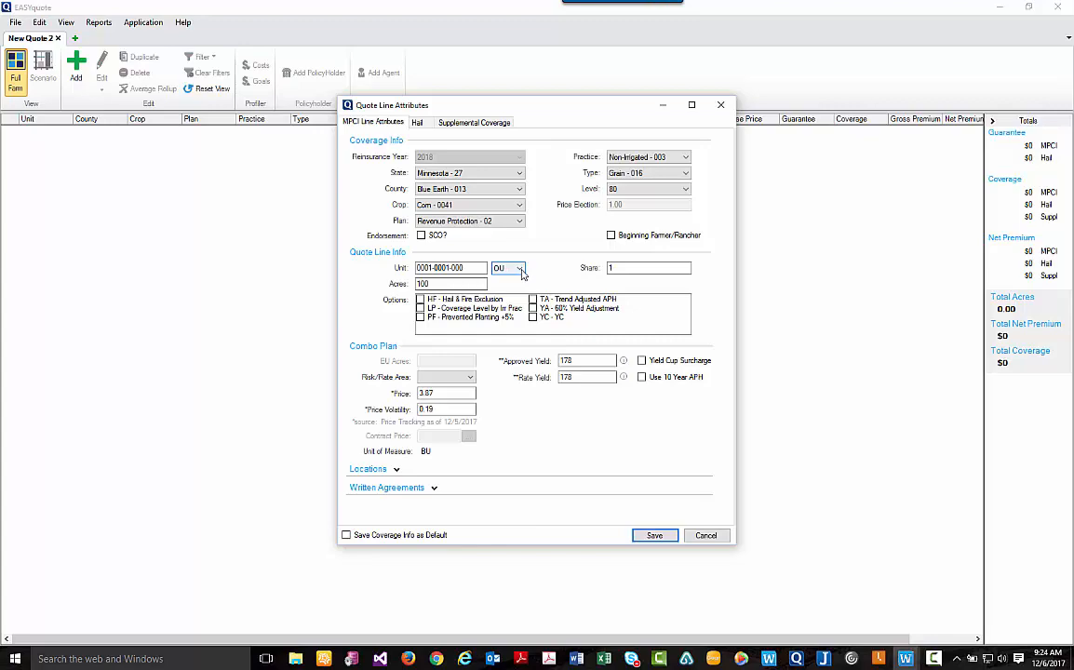
Choose the EU unit structure and check the TA, YA and YC yield options
{"action": "left_click", "coordinate": [518, 268]}
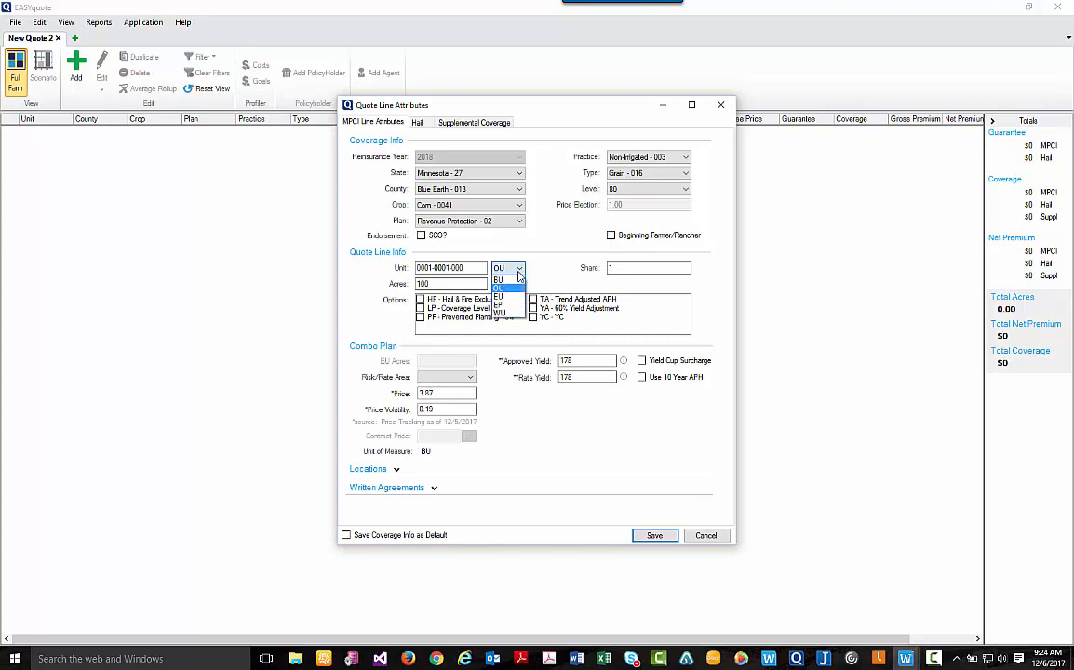
{"action": "left_click", "coordinate": [499, 279]}
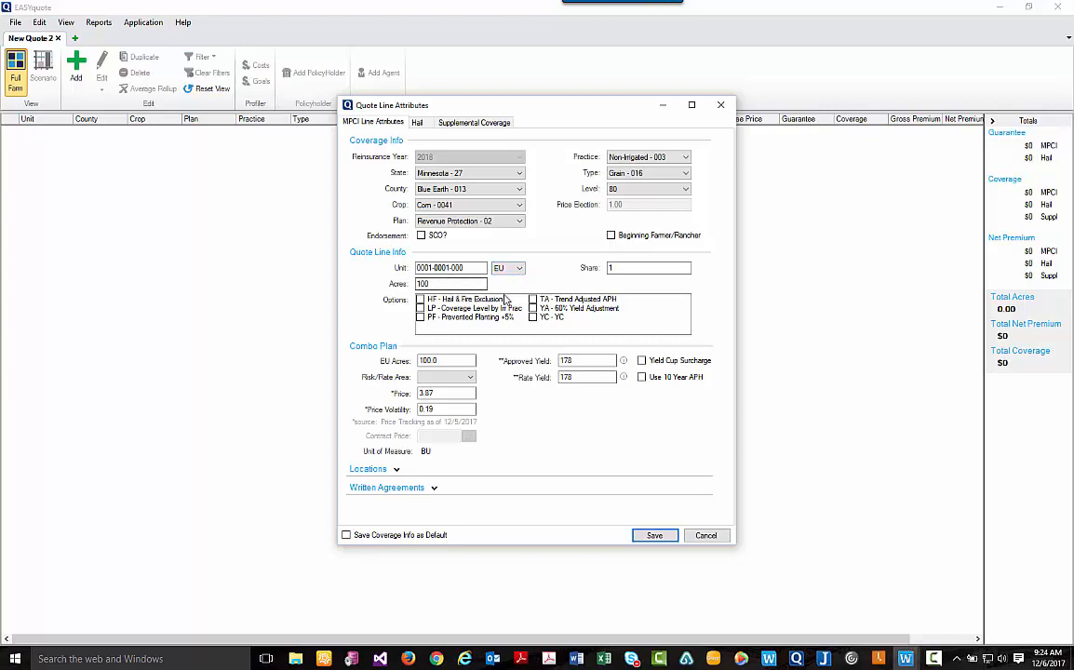
{"action": "left_click", "coordinate": [533, 298]}
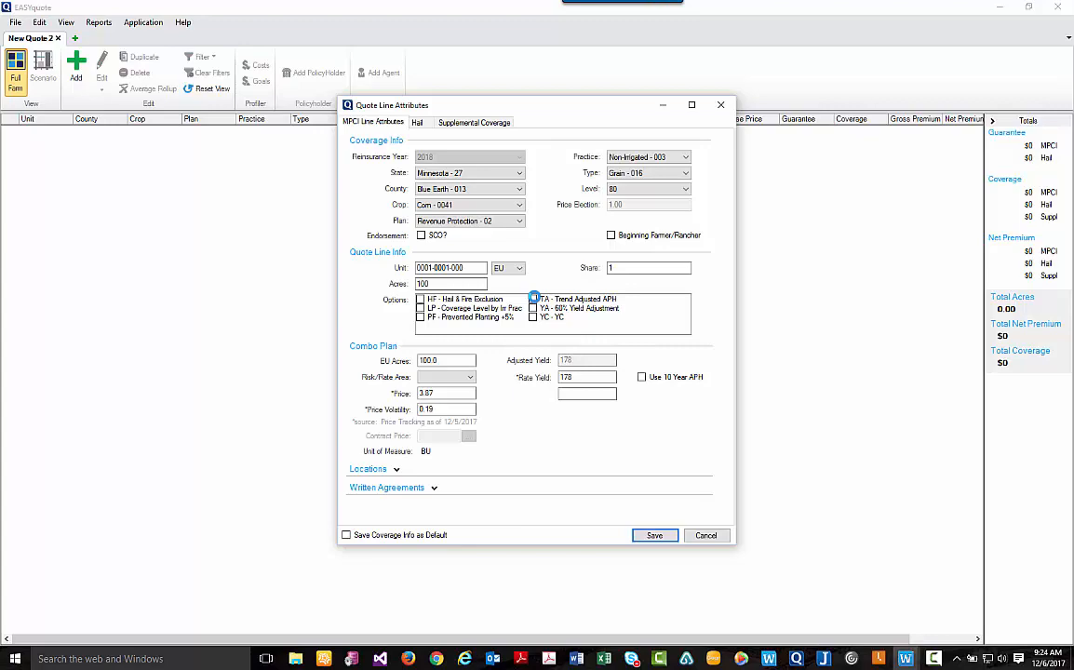
{"action": "left_click", "coordinate": [532, 298]}
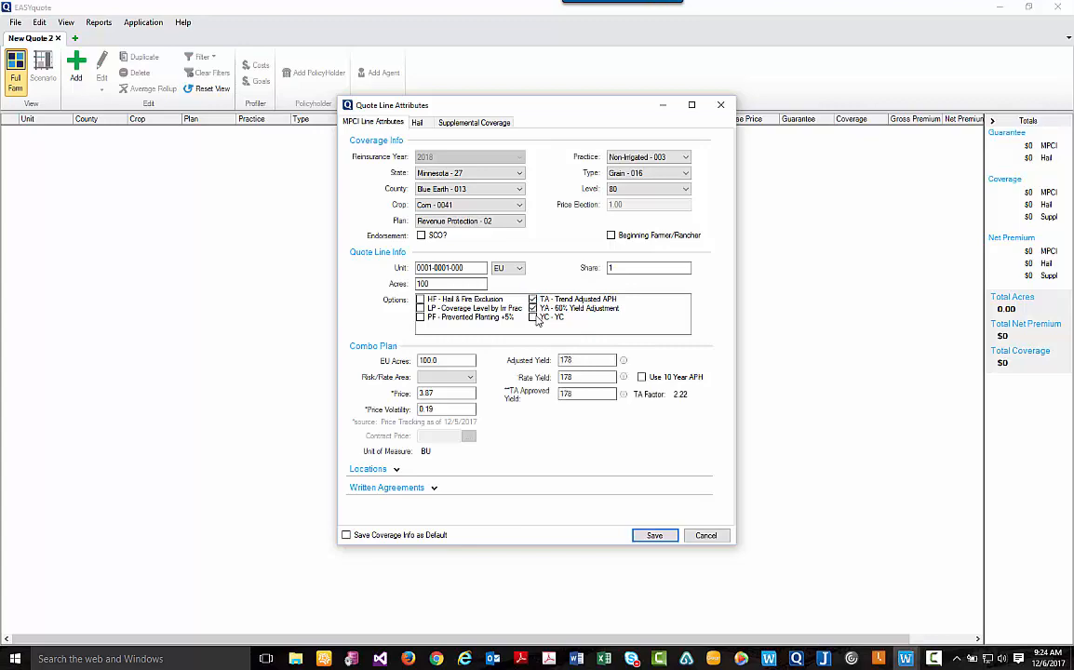
{"action": "left_click", "coordinate": [533, 317]}
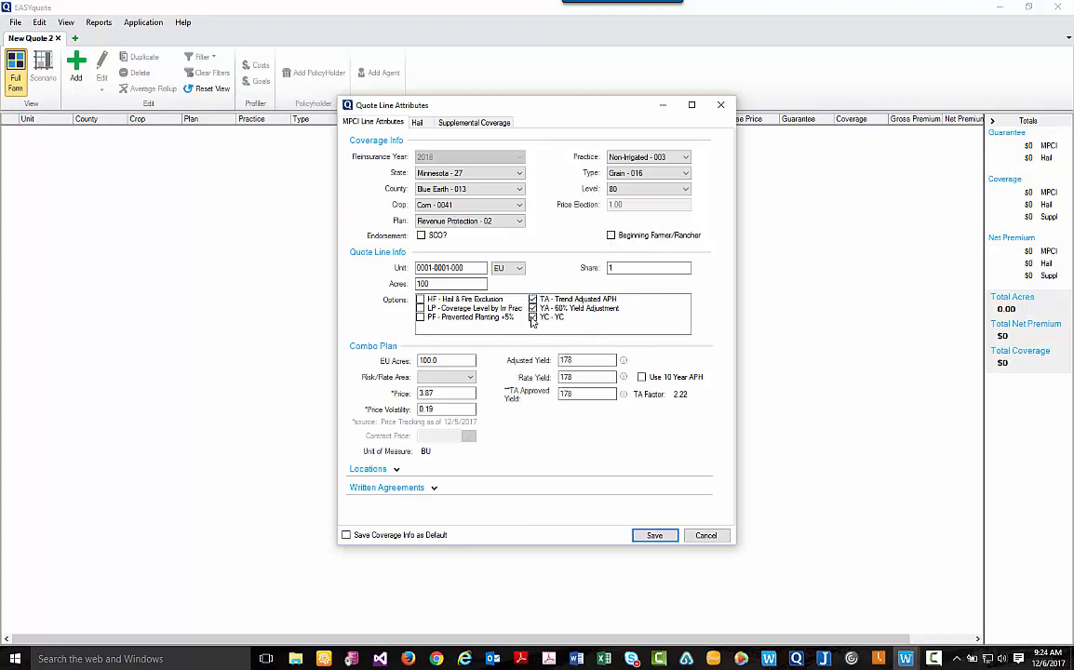
{"action": "left_click", "coordinate": [532, 316]}
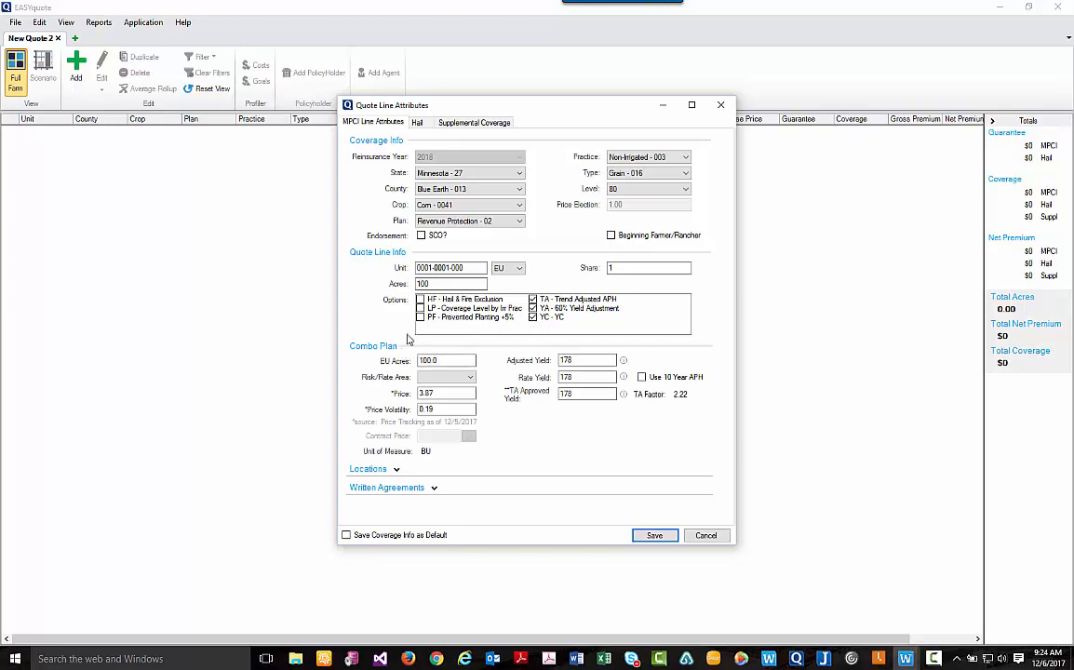
{"action": "mouse_move", "coordinate": [549, 356]}
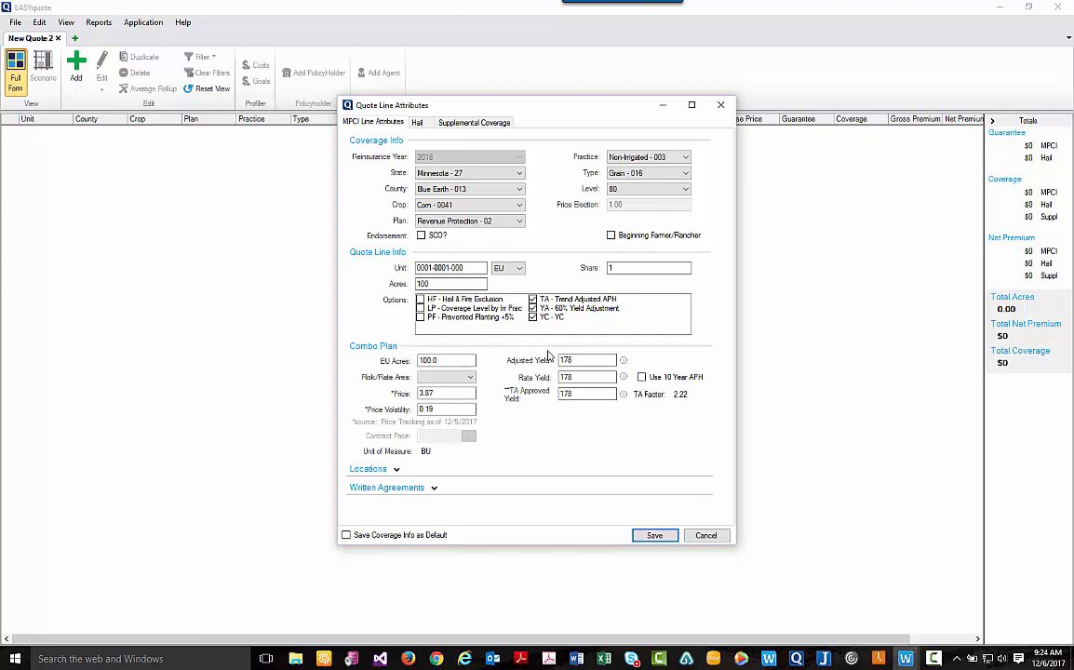
Keep the coverage settings as default, save the corn line, then view the Scenarios chart
{"action": "left_click", "coordinate": [587, 361]}
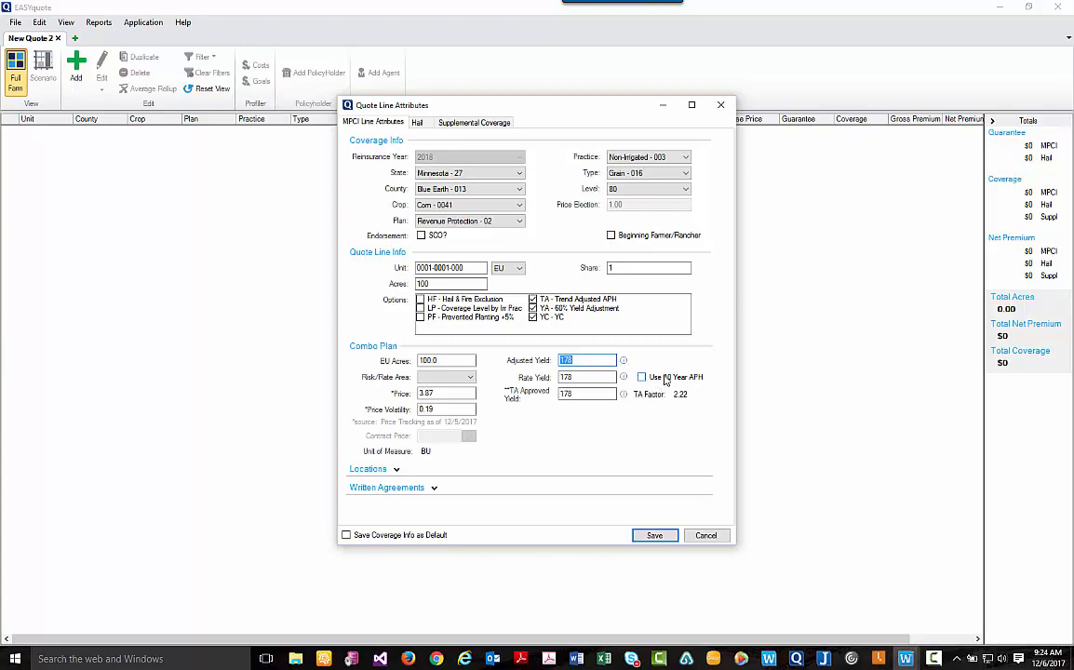
{"action": "mouse_move", "coordinate": [537, 432]}
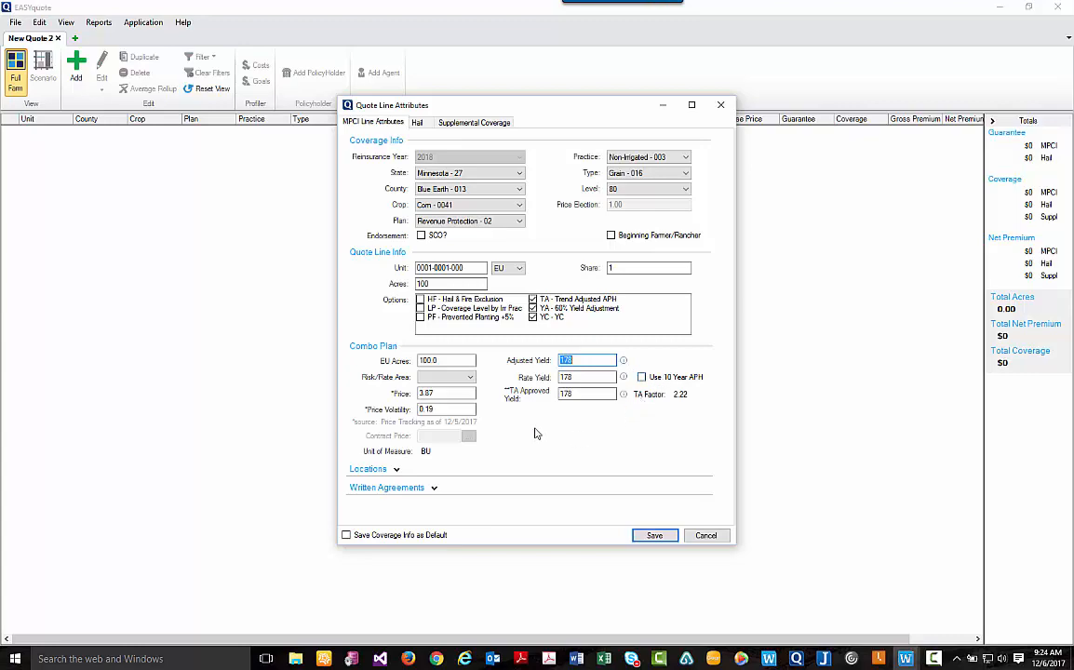
{"action": "mouse_move", "coordinate": [577, 511]}
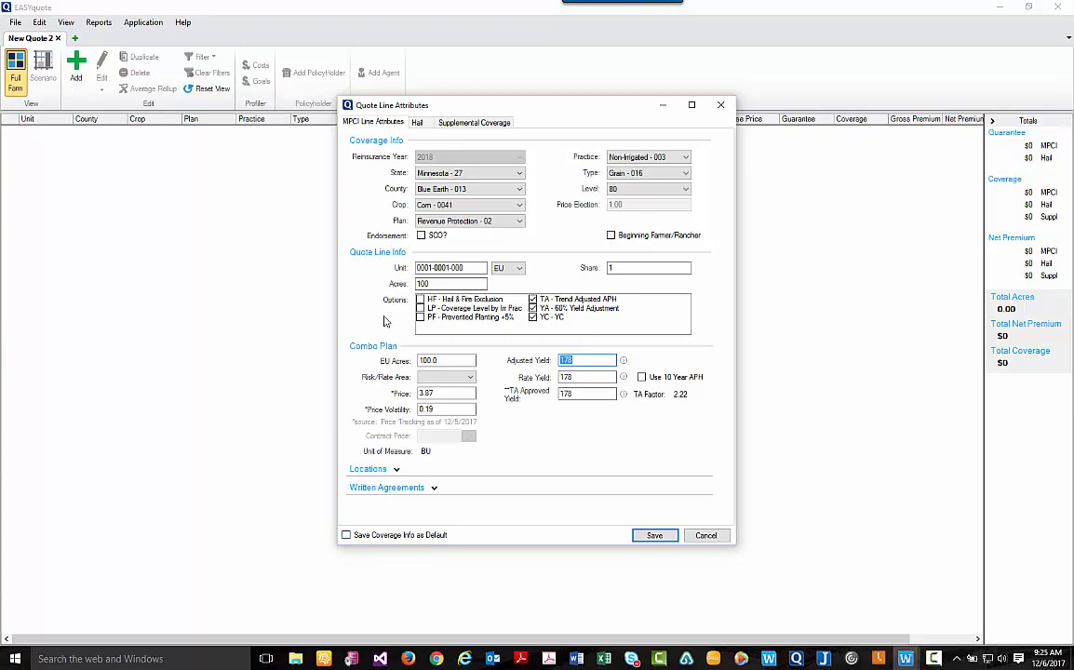
{"action": "mouse_move", "coordinate": [365, 161]}
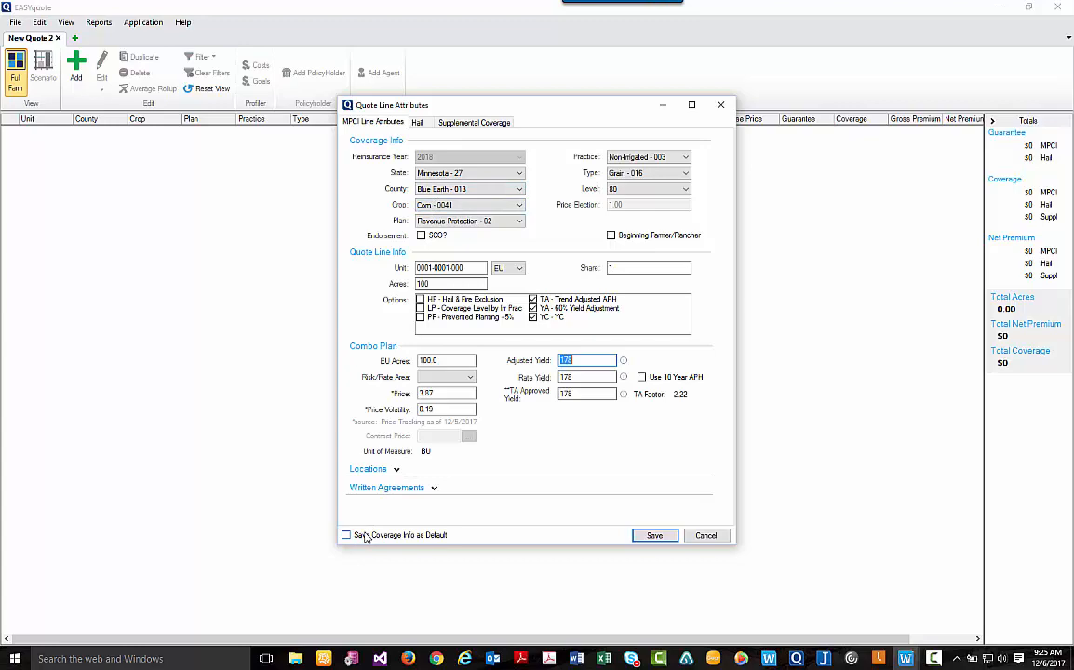
{"action": "left_click", "coordinate": [347, 535]}
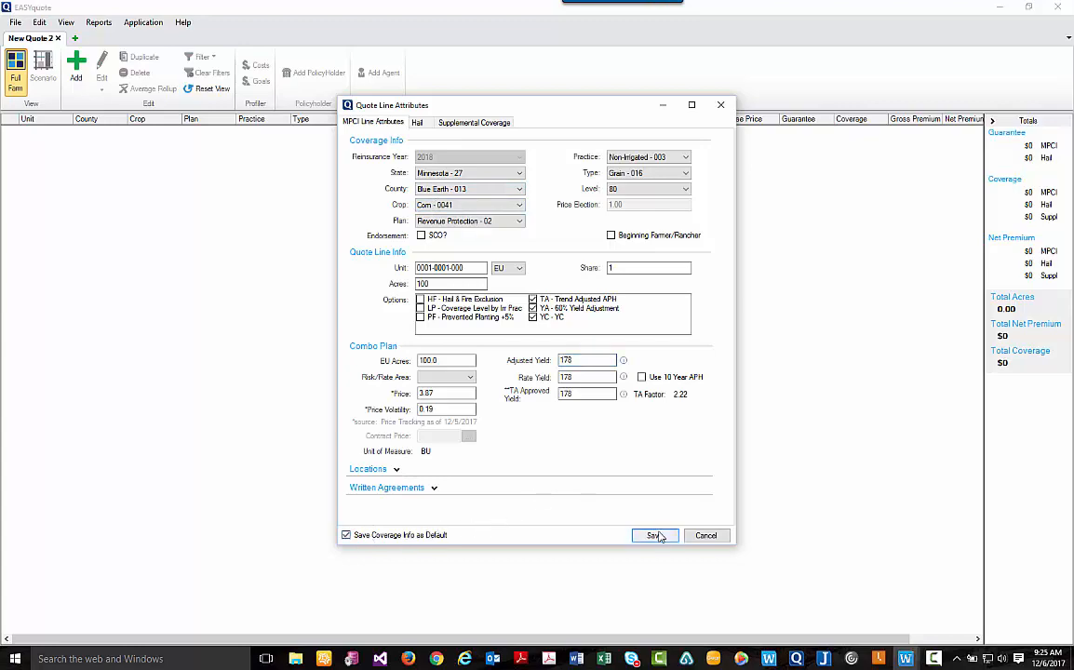
{"action": "left_click", "coordinate": [655, 536]}
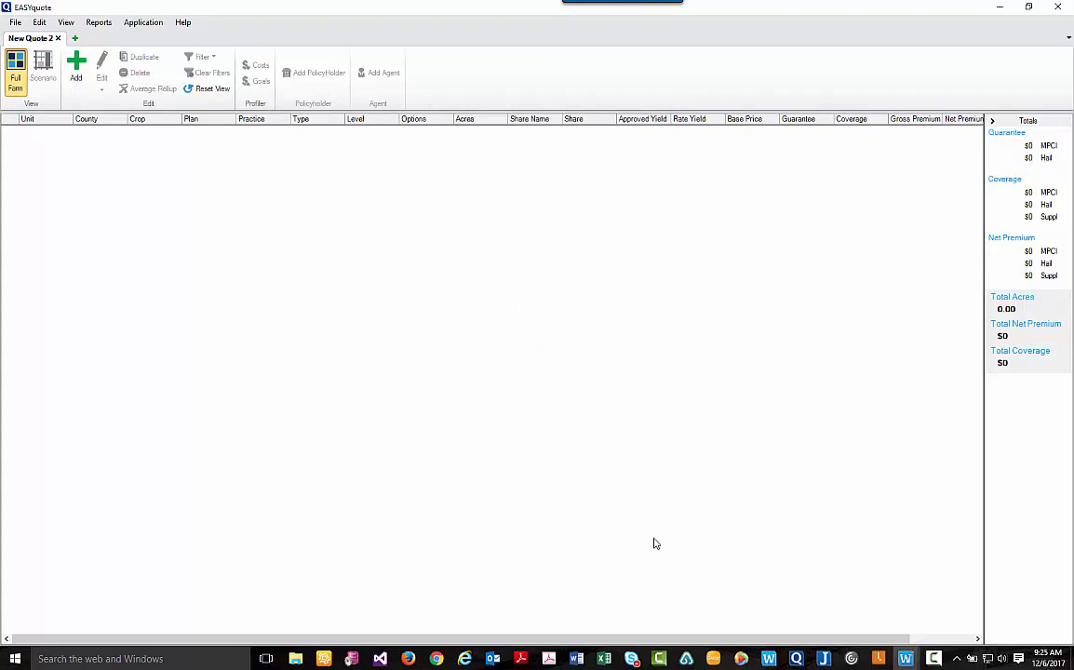
{"action": "left_click", "coordinate": [43, 70]}
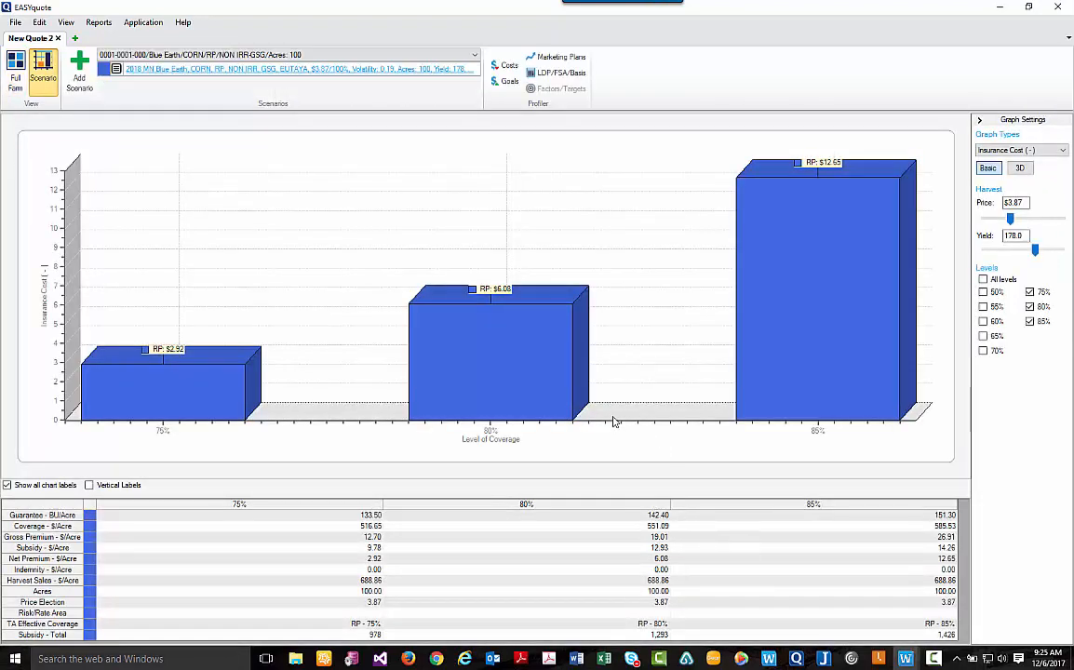
{"action": "mouse_move", "coordinate": [222, 272]}
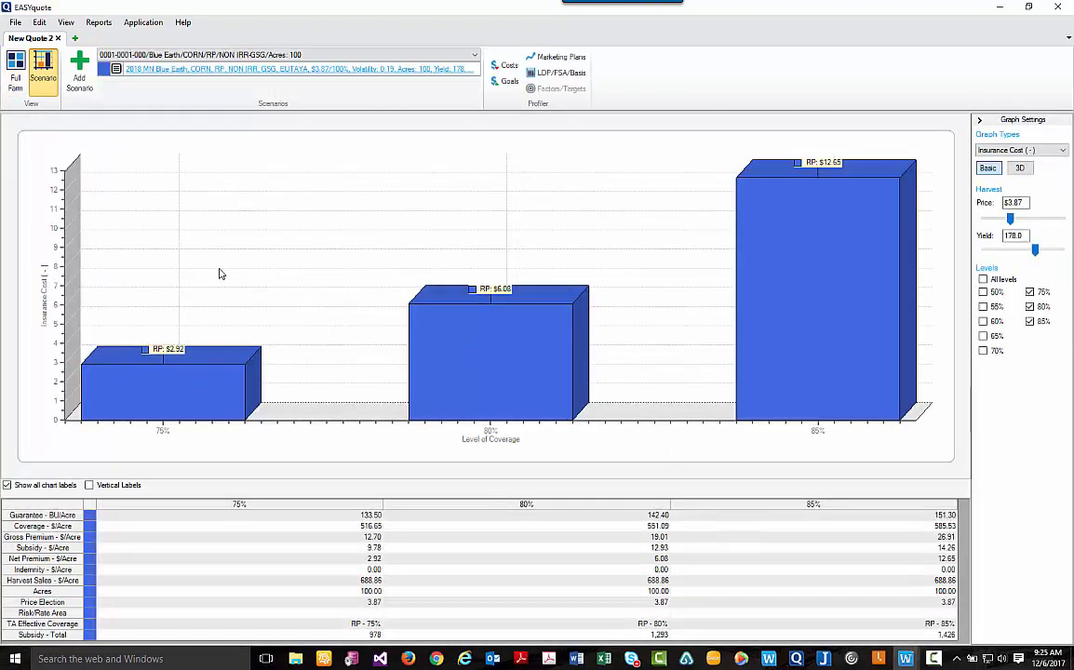
{"action": "mouse_move", "coordinate": [137, 172]}
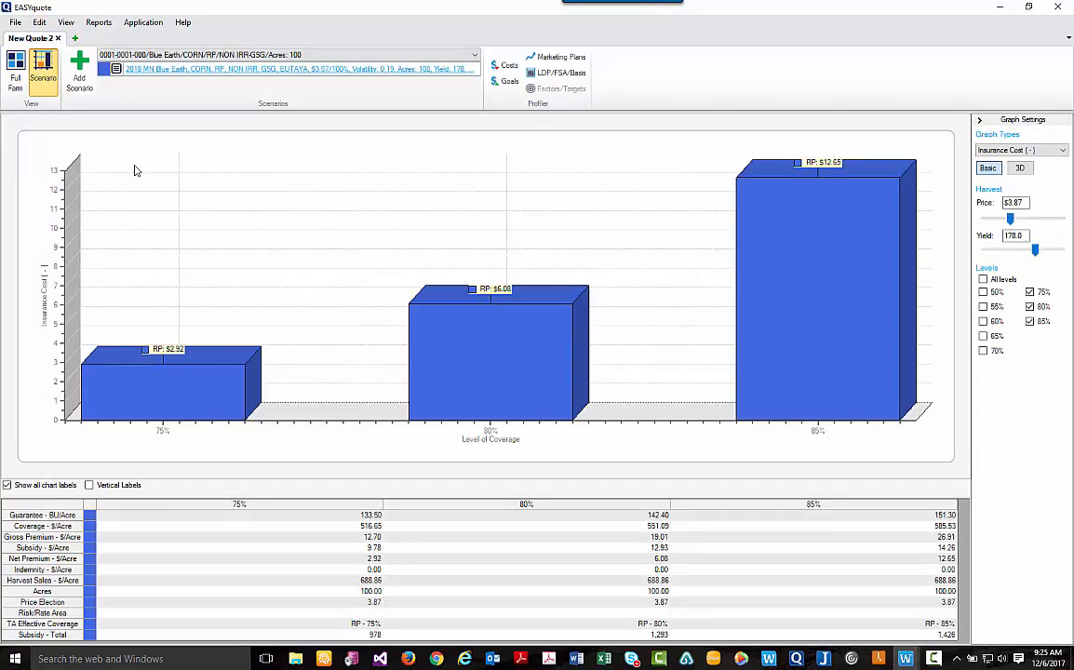
{"action": "left_click", "coordinate": [15, 71]}
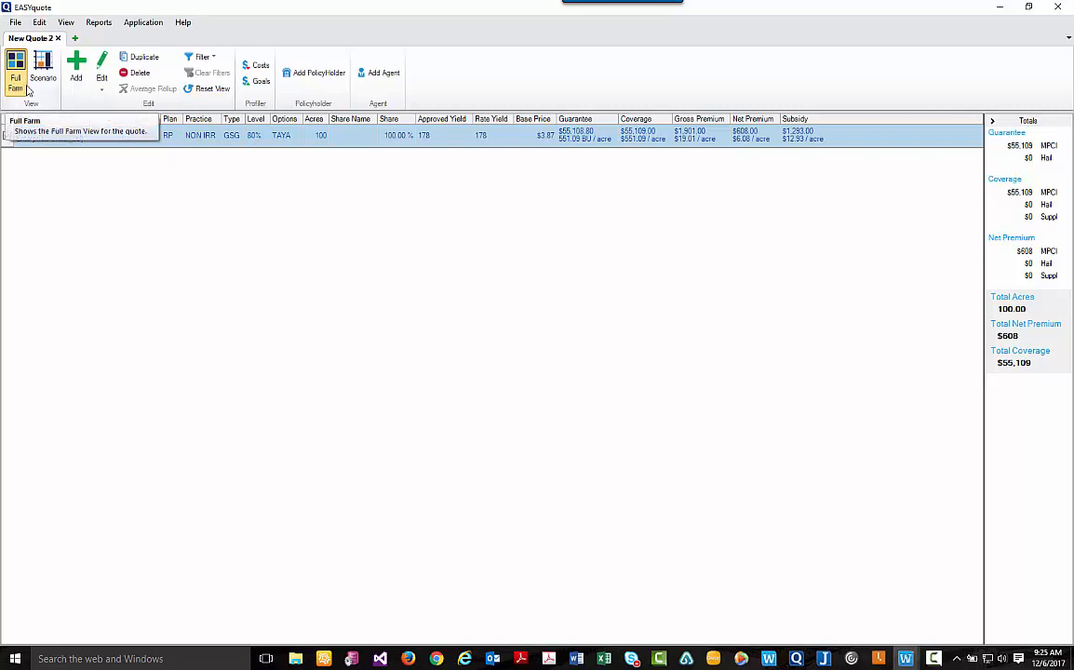
{"action": "left_click", "coordinate": [15, 78]}
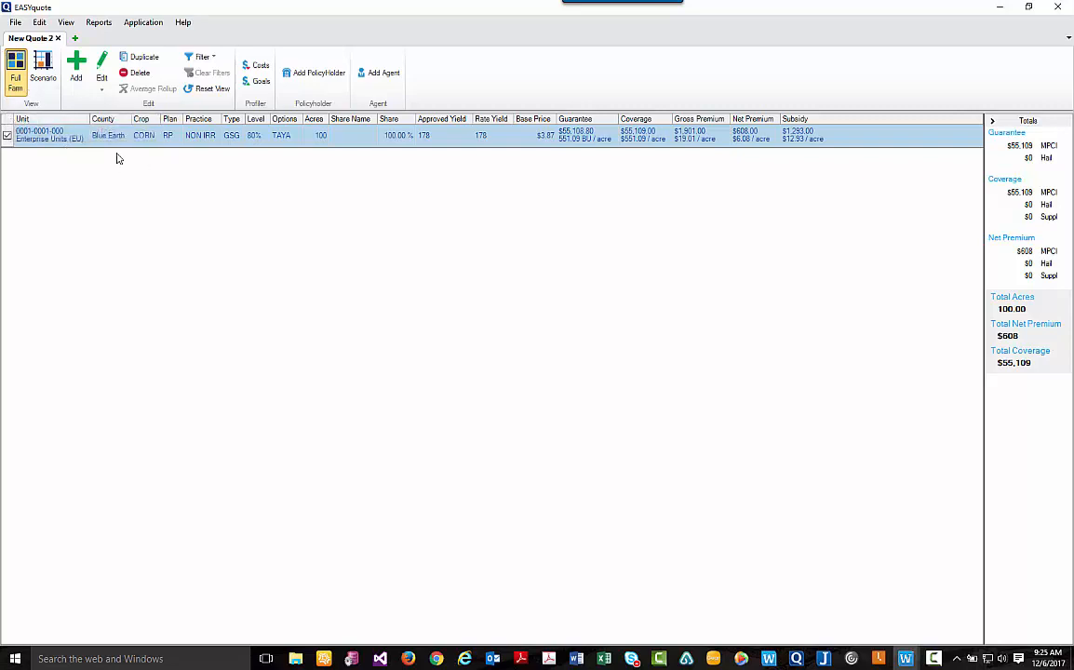